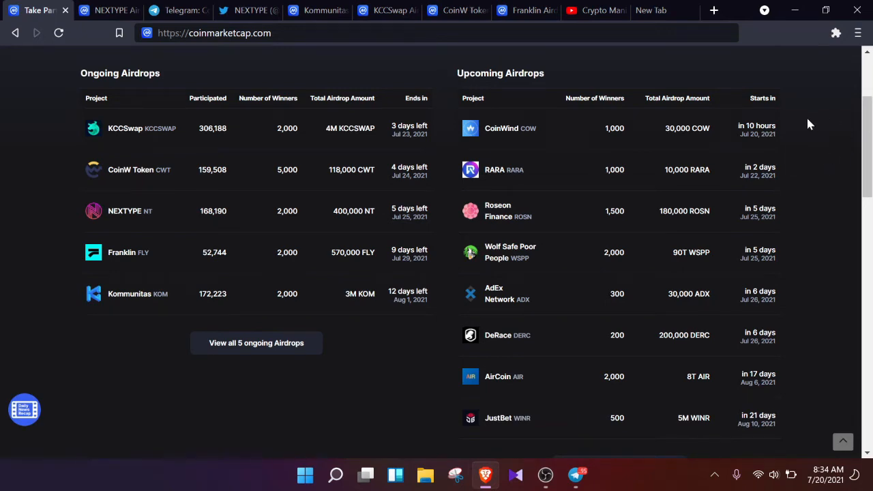
{"action": "mouse_move", "coordinate": [36, 111]}
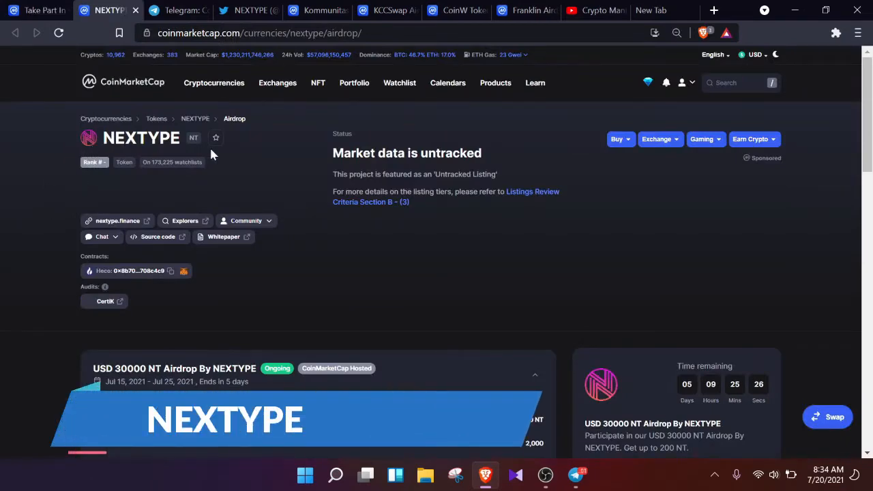
- View the NEXTYPE airdrop's participation requirements dialog and close it again
{"action": "scroll", "scroll_direction": "down", "scroll_amount": 3}
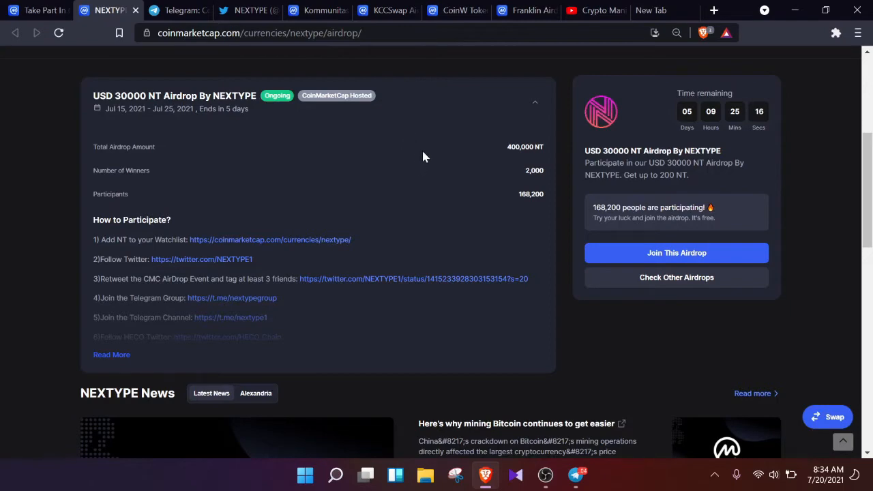
{"action": "left_click", "coordinate": [676, 253]}
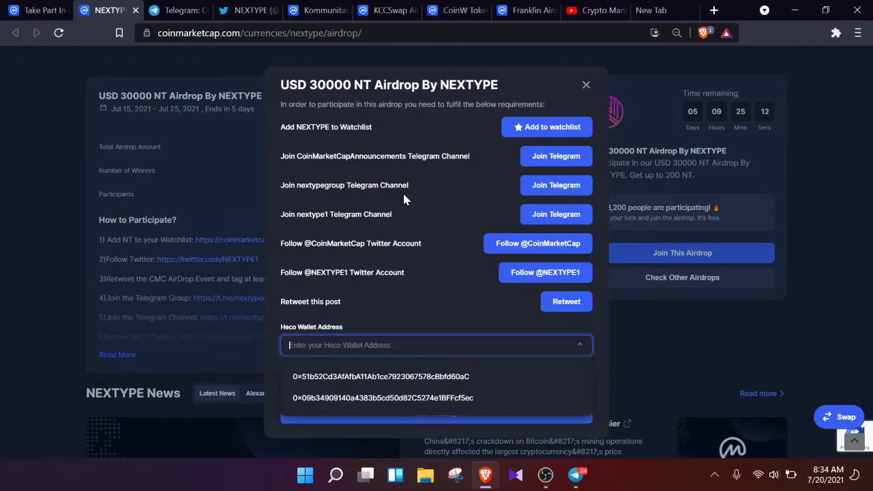
{"action": "mouse_move", "coordinate": [584, 86]}
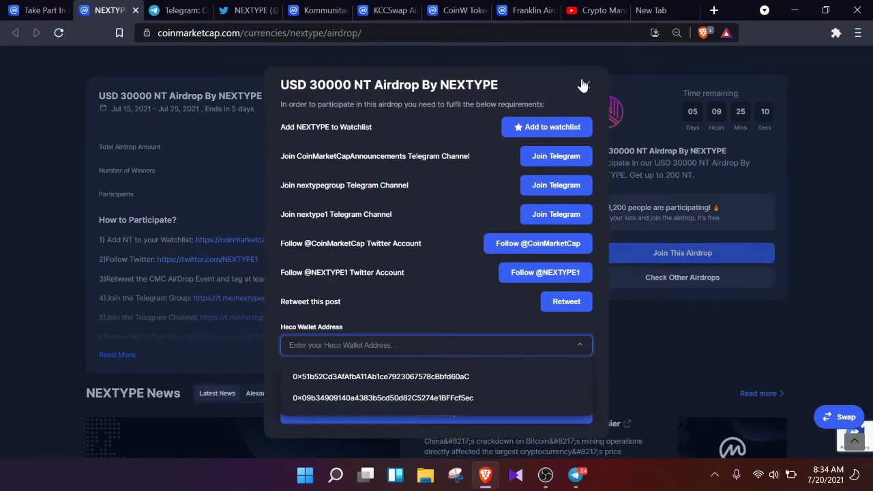
{"action": "left_click", "coordinate": [584, 85]}
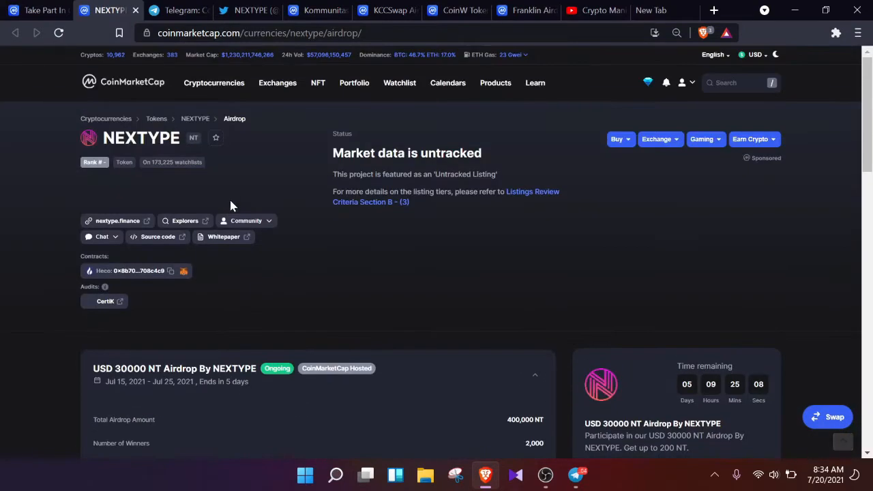
{"action": "mouse_move", "coordinate": [215, 138]}
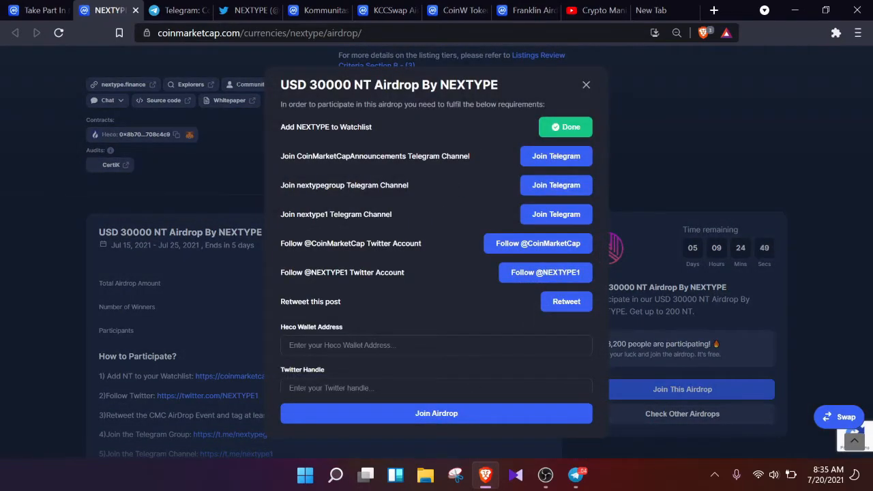
{"action": "mouse_move", "coordinate": [450, 203]}
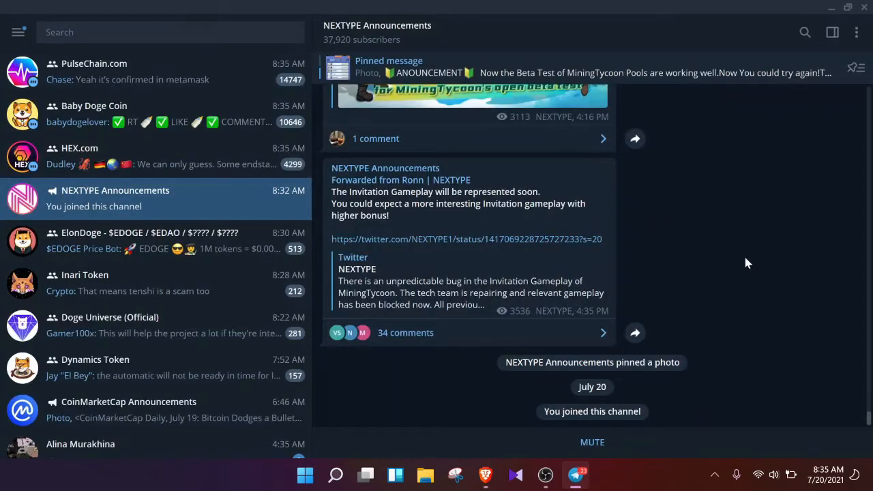
{"action": "mouse_move", "coordinate": [627, 457]}
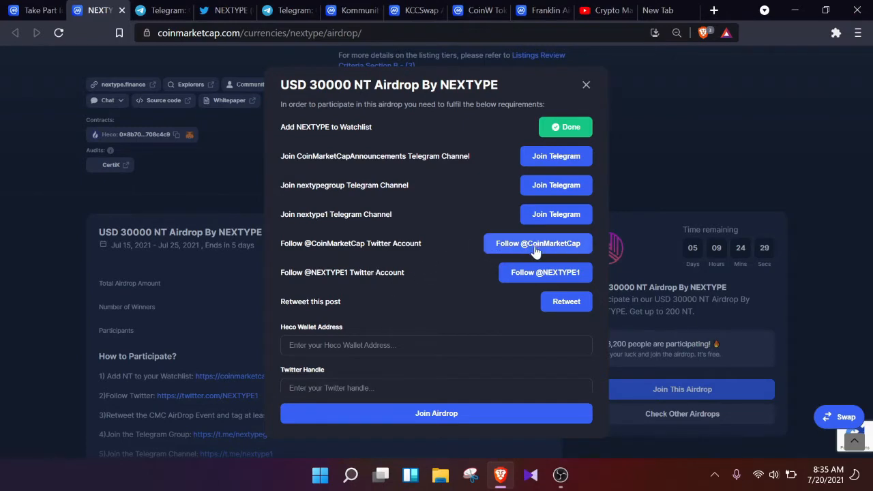
{"action": "mouse_move", "coordinate": [532, 226]}
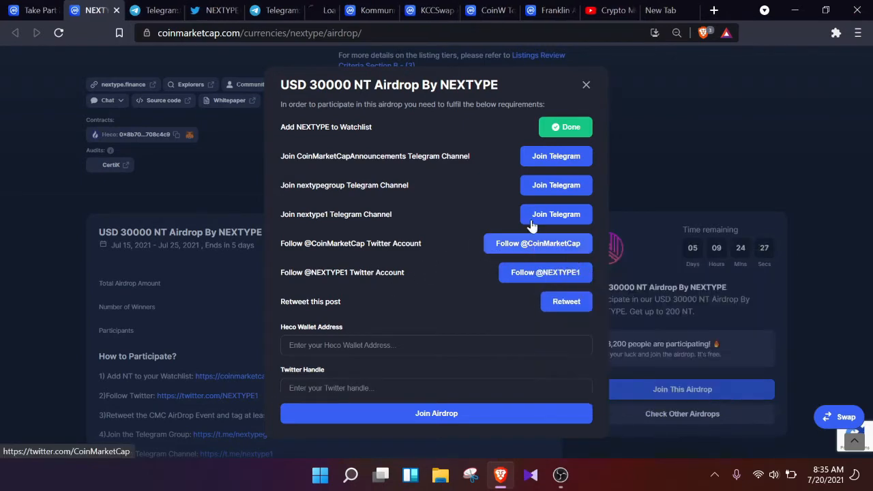
- Visit the nextype1 Telegram channel page and close it
{"action": "left_click", "coordinate": [537, 242]}
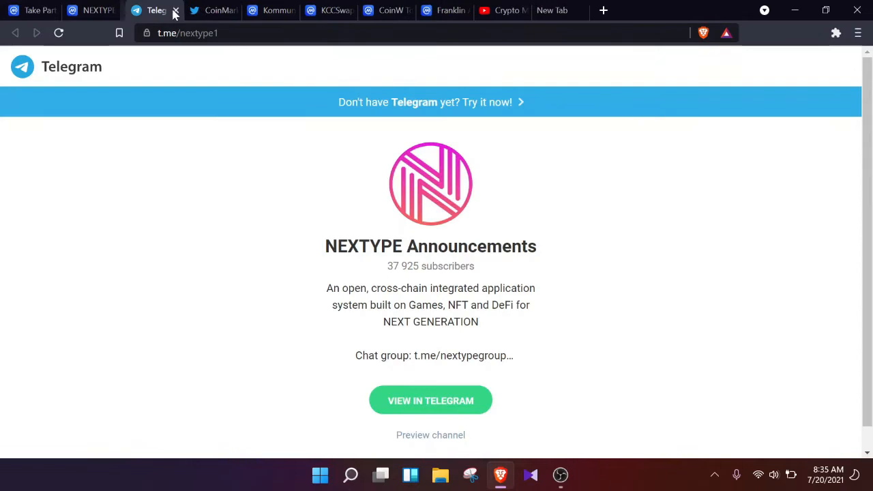
{"action": "left_click", "coordinate": [175, 11]}
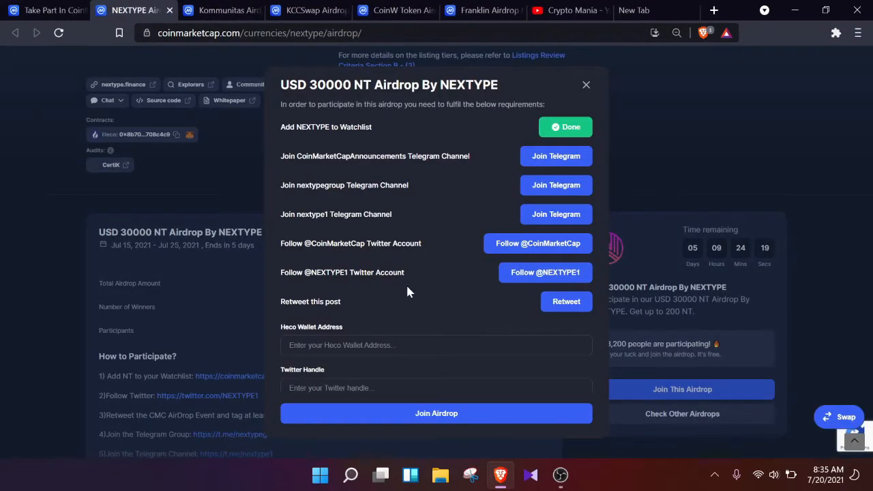
{"action": "scroll", "scroll_direction": "down", "scroll_amount": 3}
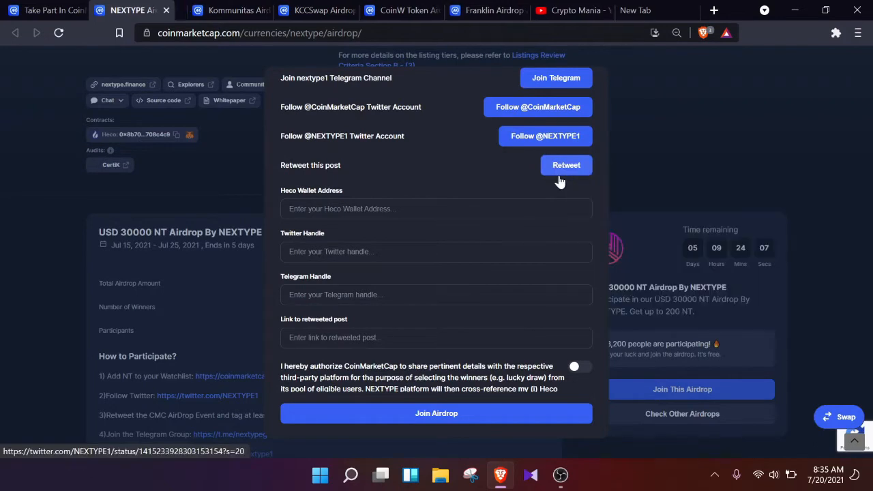
- Check the NEXTYPE airdrop post's retweet options on Twitter and dismiss them
{"action": "left_click", "coordinate": [566, 165]}
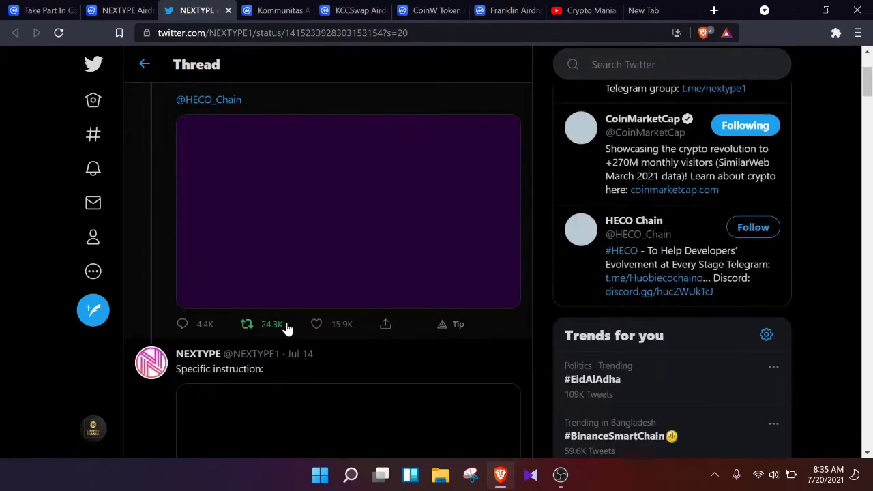
{"action": "scroll", "scroll_direction": "down", "scroll_amount": 3}
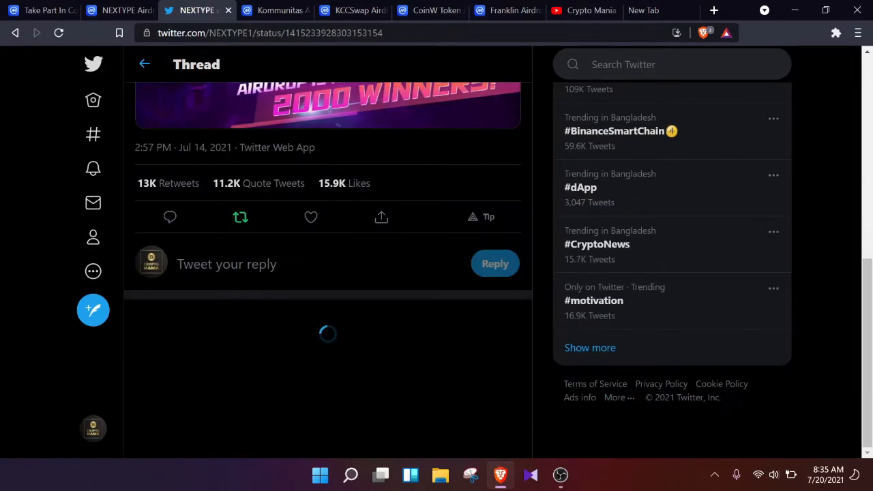
{"action": "left_click", "coordinate": [240, 217]}
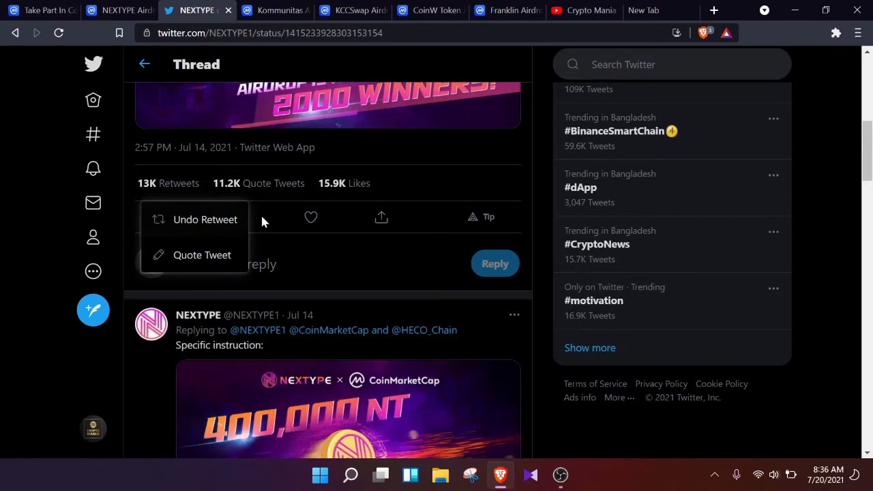
{"action": "mouse_move", "coordinate": [194, 251]}
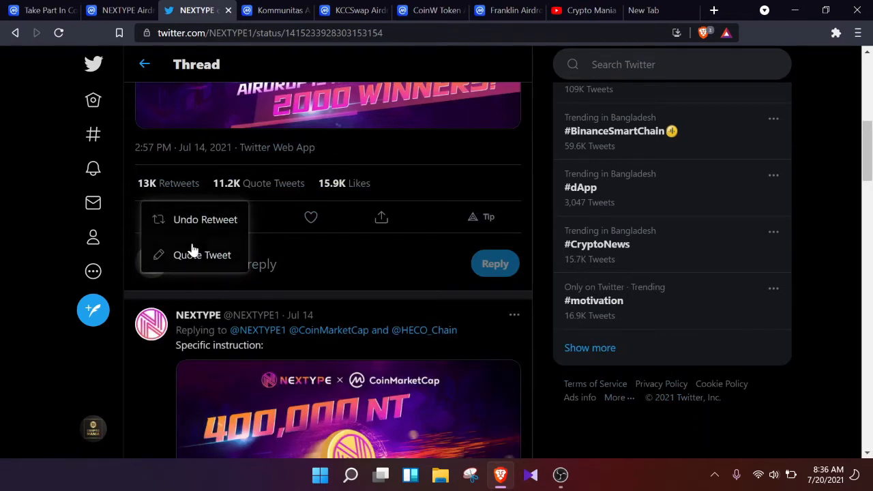
{"action": "left_click", "coordinate": [118, 11]}
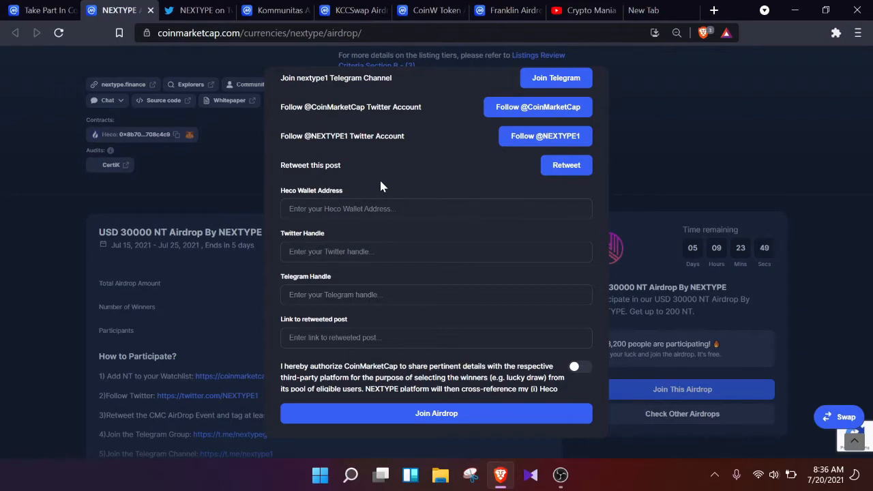
{"action": "mouse_move", "coordinate": [389, 176]}
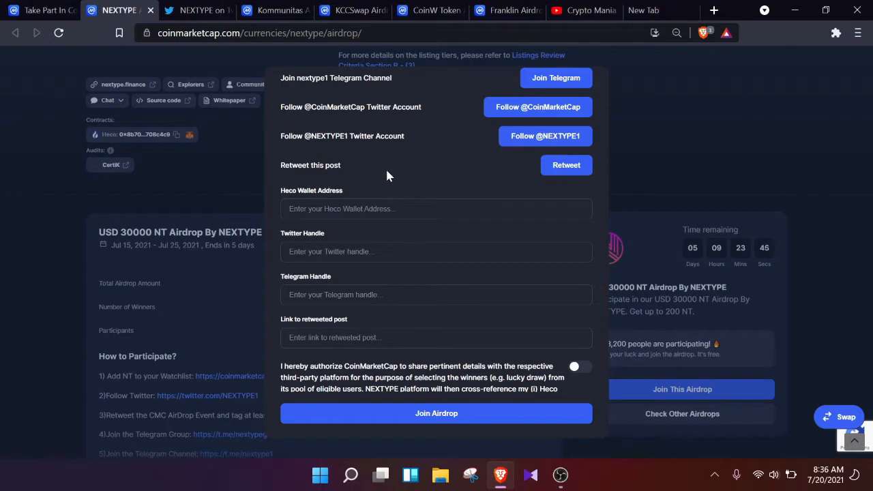
- Check MetaMask is on HEC-Main and paste its account address into the Heco Wallet Address field
{"action": "left_click", "coordinate": [835, 33]}
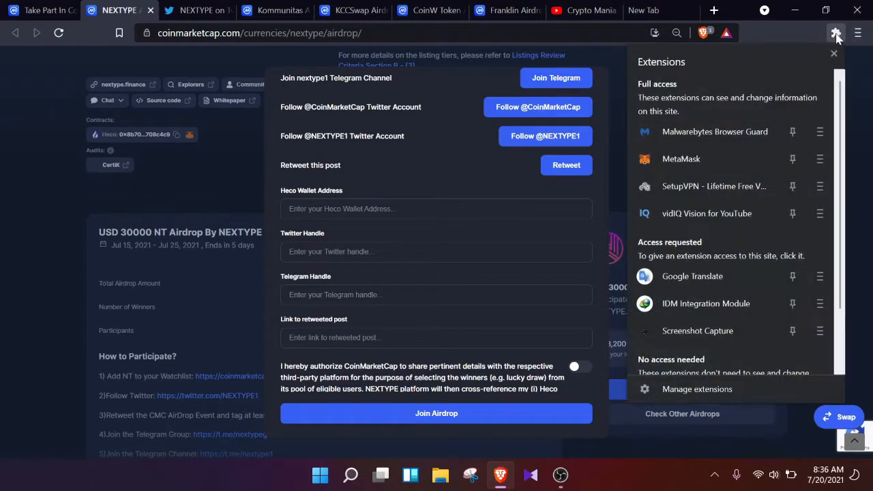
{"action": "mouse_move", "coordinate": [696, 158]}
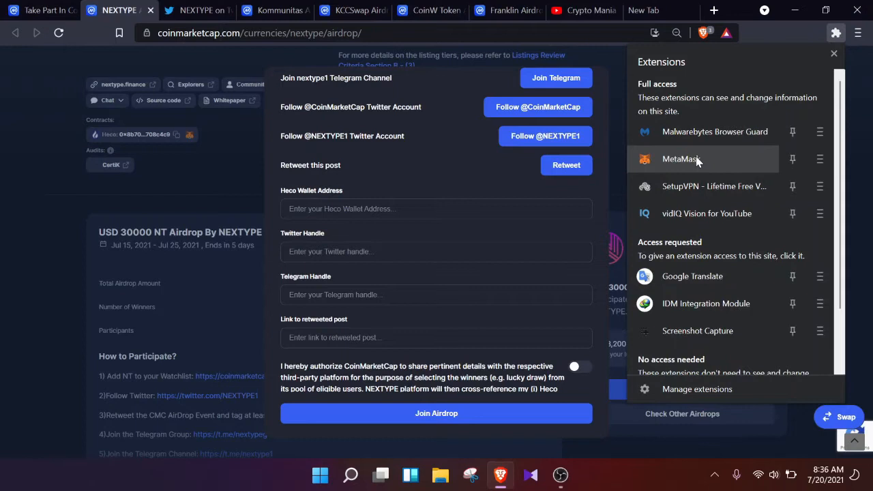
{"action": "left_click", "coordinate": [681, 158]}
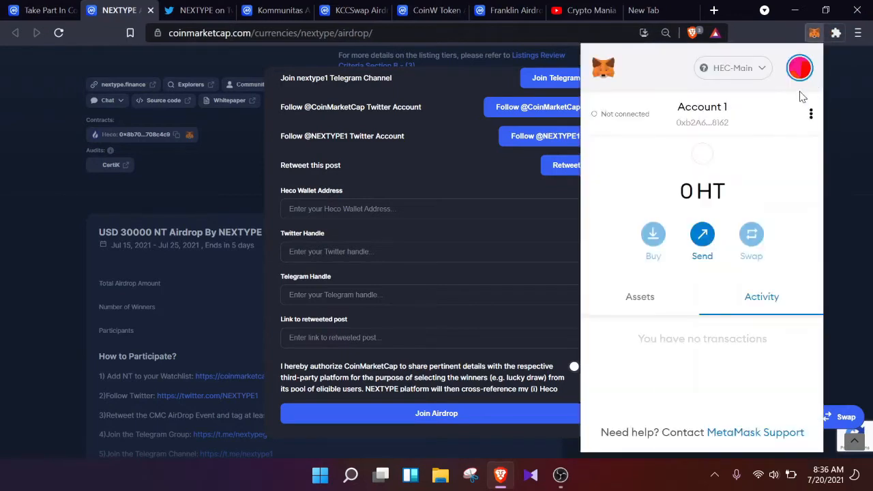
{"action": "left_click", "coordinate": [723, 68]}
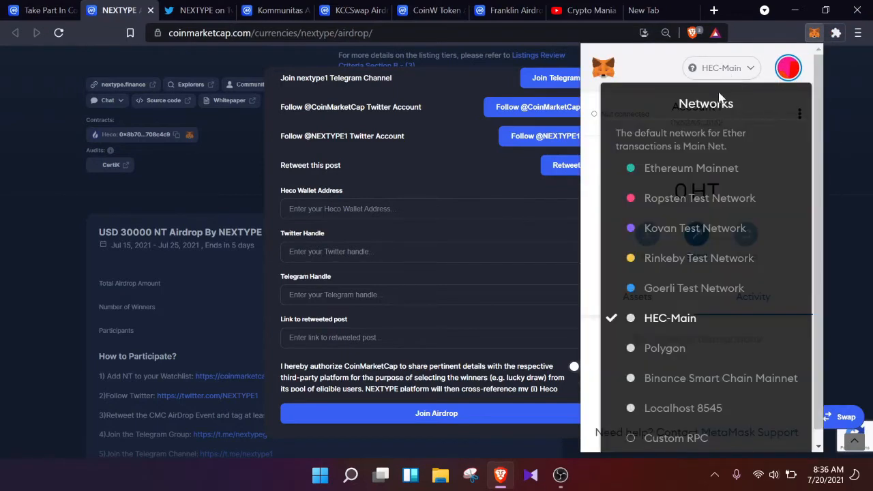
{"action": "mouse_move", "coordinate": [681, 420]}
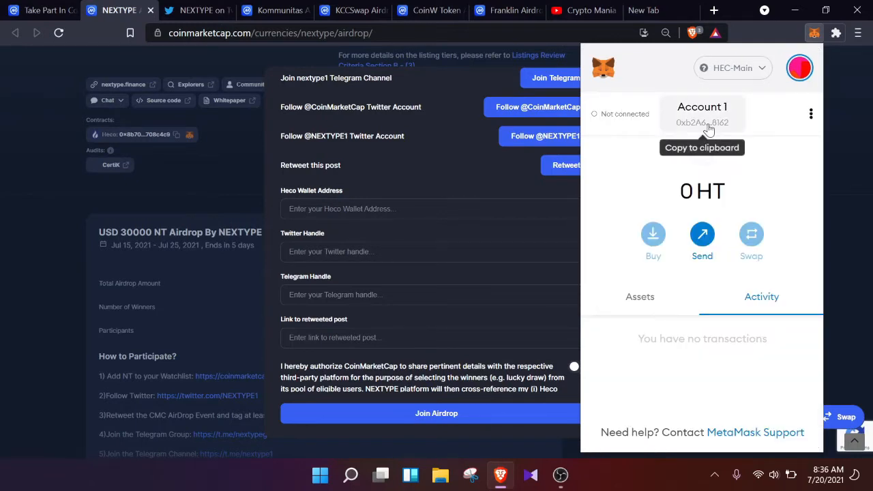
{"action": "right_click", "coordinate": [437, 209]}
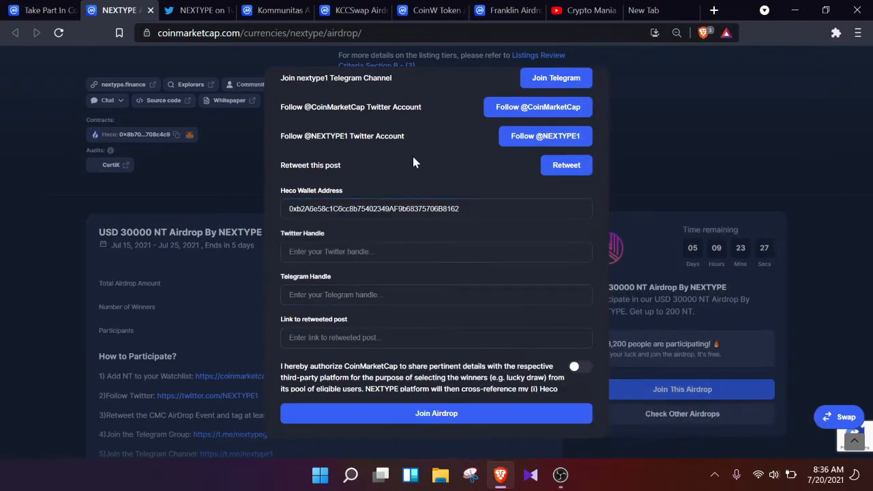
{"action": "mouse_move", "coordinate": [423, 169]}
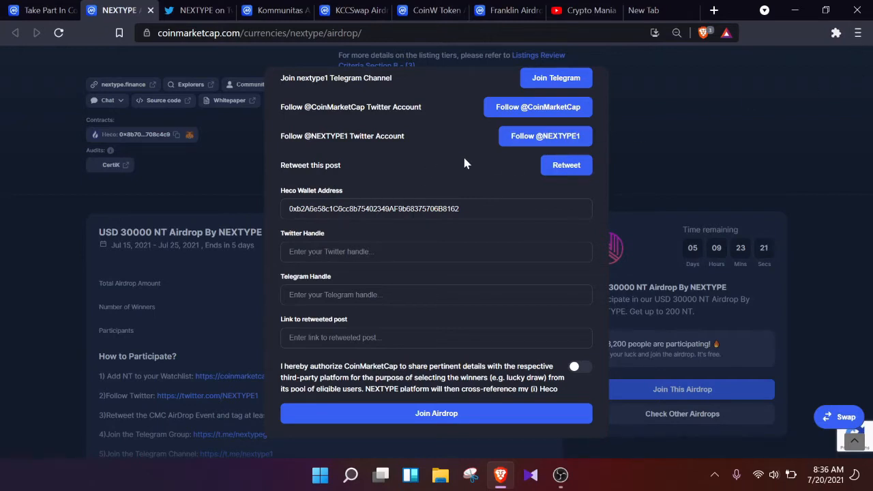
{"action": "mouse_move", "coordinate": [456, 173]}
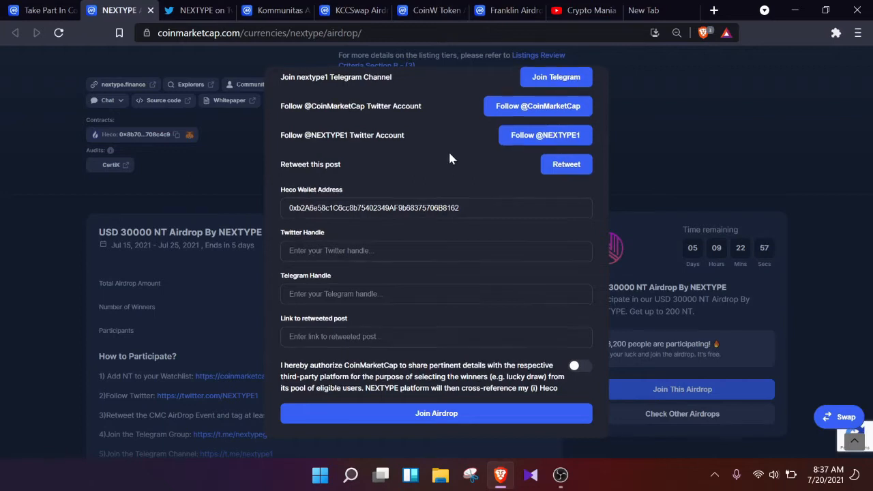
- Scroll to the airdrop form's consent toggles and return to the NEXTYPE Twitter thread
{"action": "scroll", "scroll_direction": "down", "scroll_amount": 3}
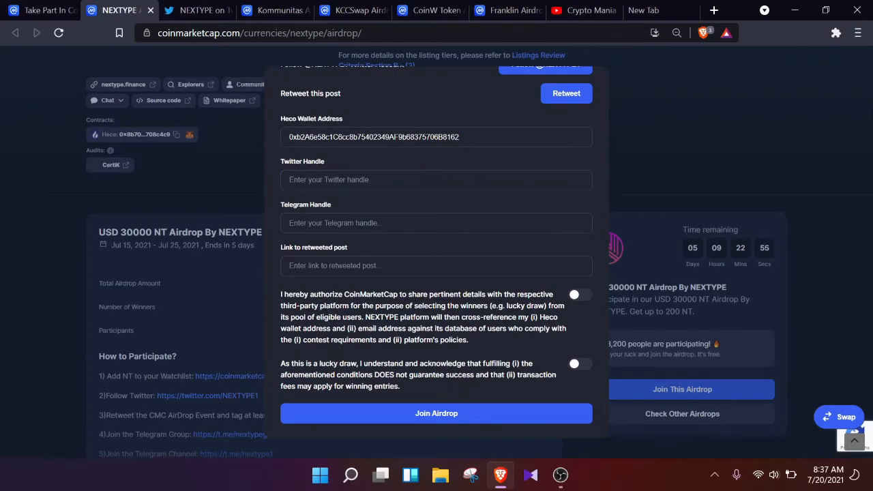
{"action": "left_click", "coordinate": [197, 11]}
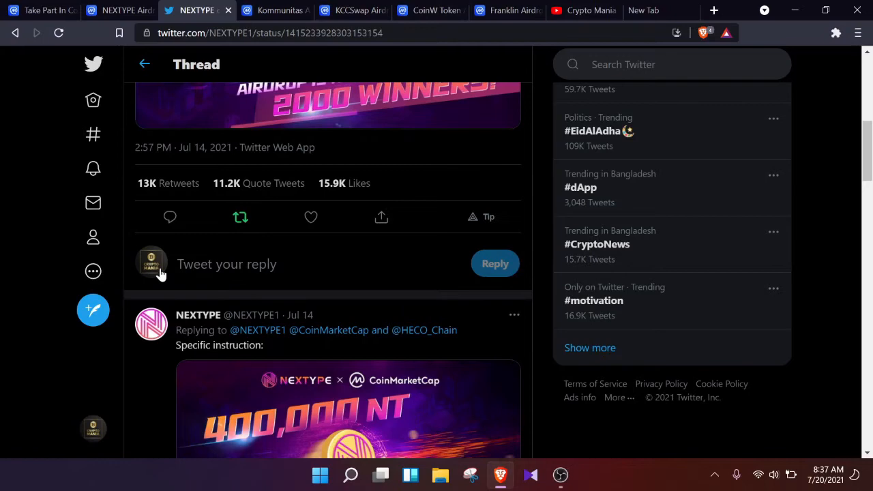
- Go to the account's own Twitter profile from the NEXTYPE thread
{"action": "left_click", "coordinate": [93, 101]}
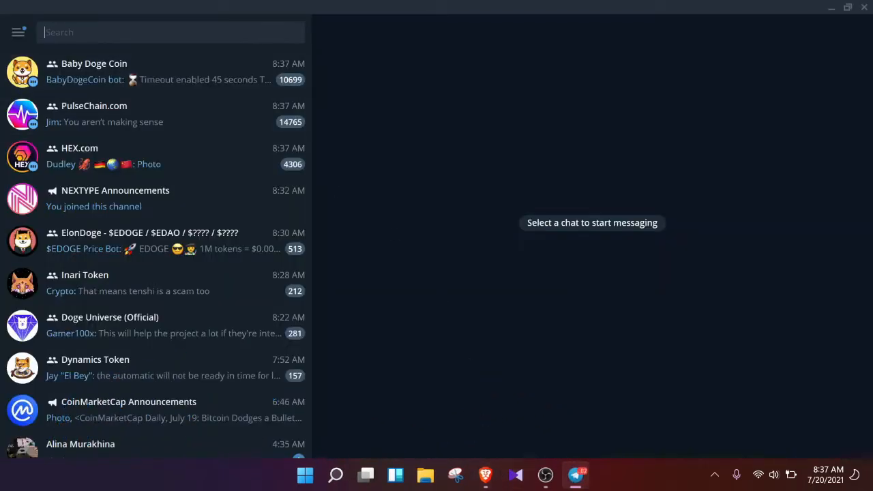
{"action": "type", "text": "USERIN"}
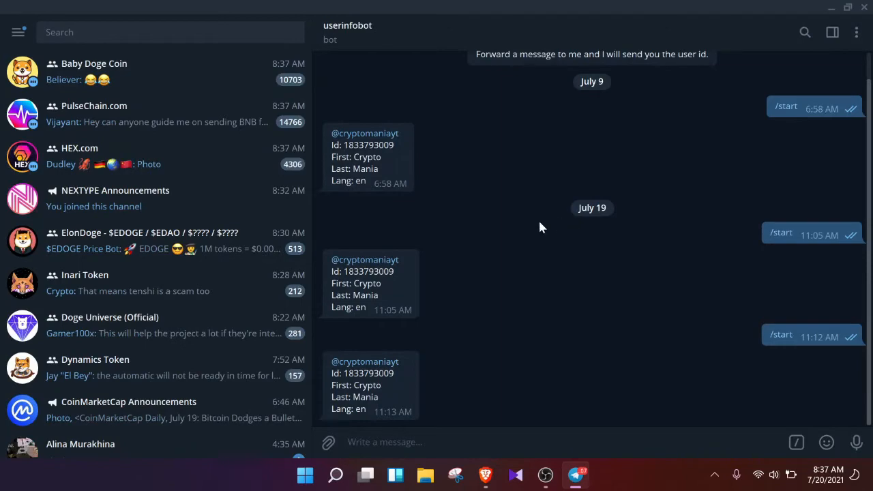
{"action": "right_click", "coordinate": [365, 362]}
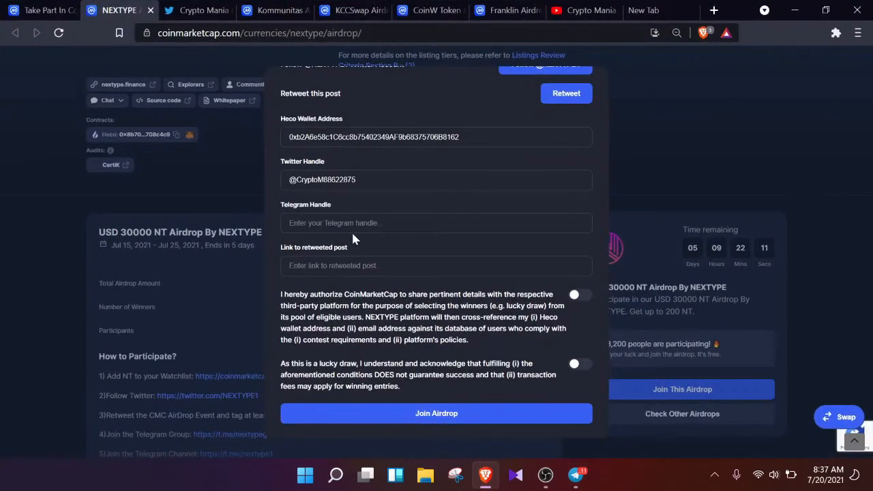
{"action": "type", "text": "@cryptomaniayt"}
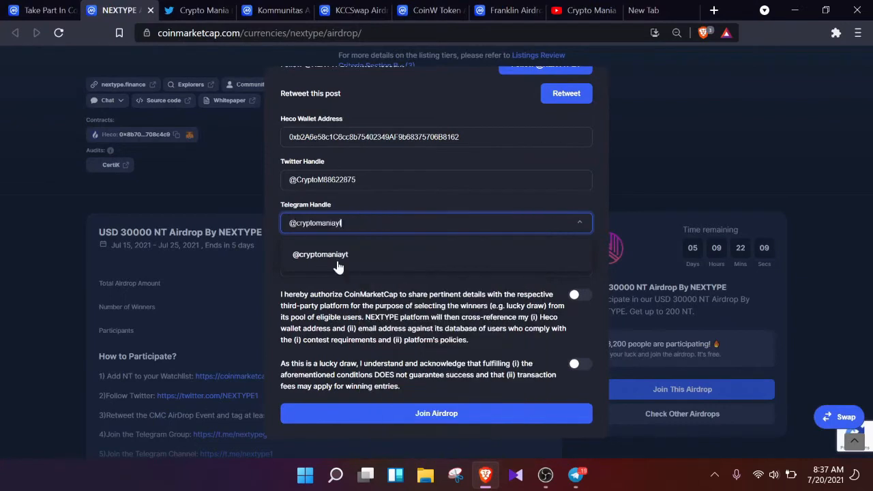
{"action": "left_click", "coordinate": [319, 255]}
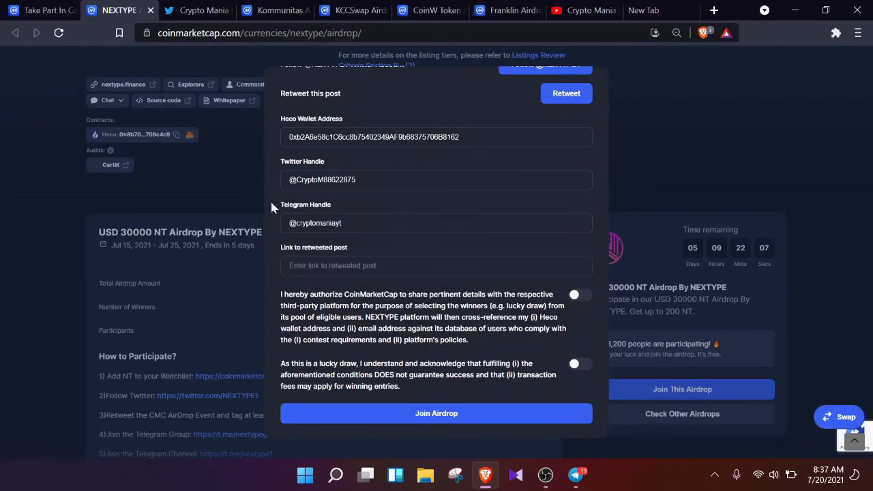
{"action": "left_click", "coordinate": [436, 136]}
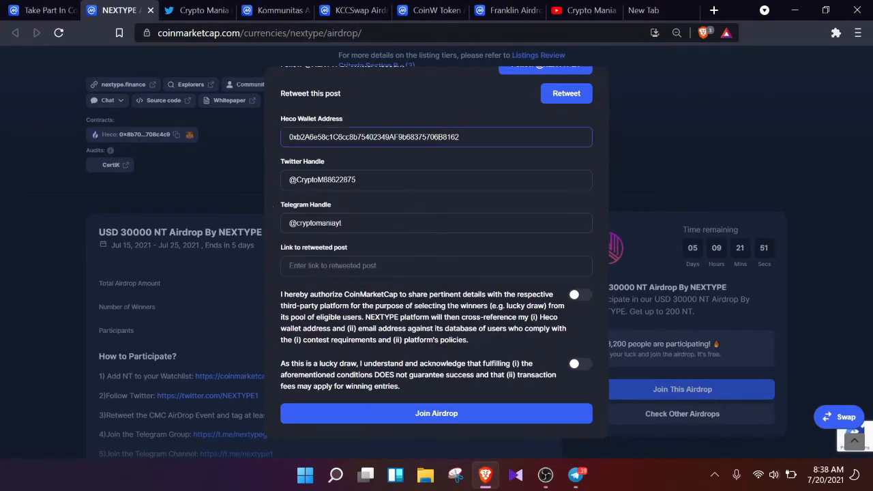
- Copy the retweeted NEXTYPE post's URL from the Twitter profile for the form's link field
{"action": "left_click", "coordinate": [196, 11]}
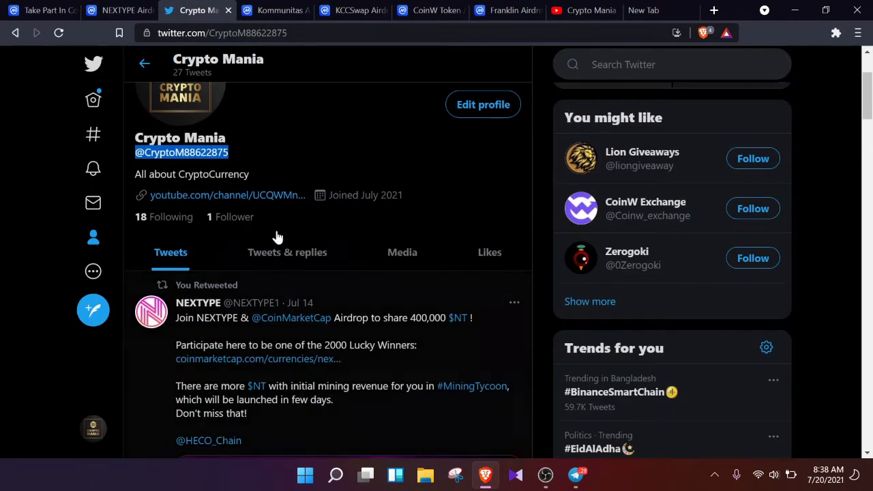
{"action": "scroll", "scroll_direction": "down", "scroll_amount": 3}
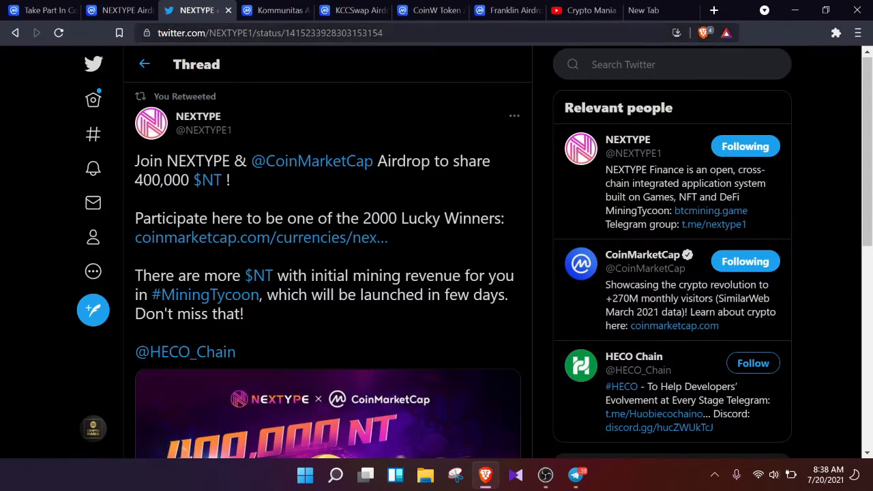
{"action": "left_click", "coordinate": [273, 33]}
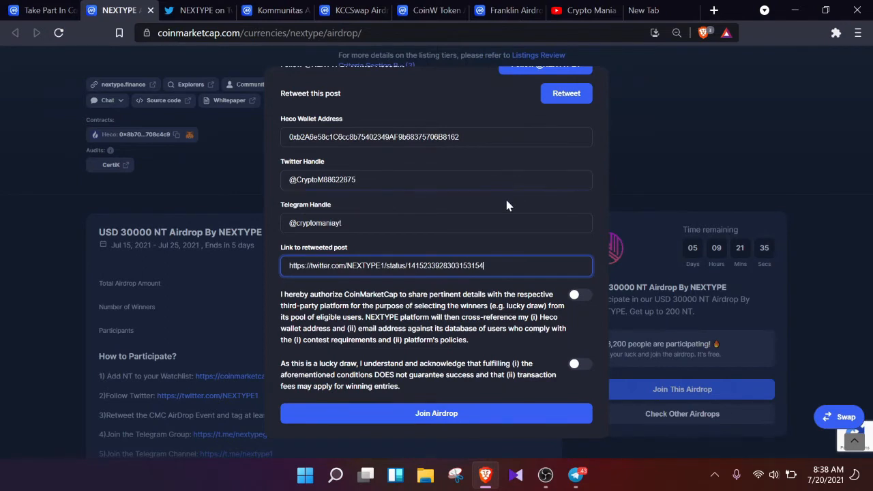
- Accept the participant-details sharing and lucky draw terms before joining the airdrop
{"action": "left_click", "coordinate": [580, 295]}
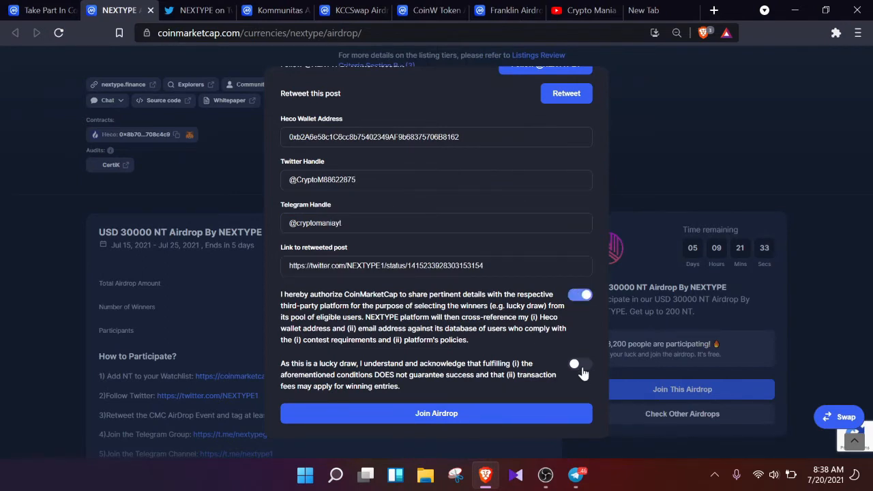
{"action": "left_click", "coordinate": [579, 363]}
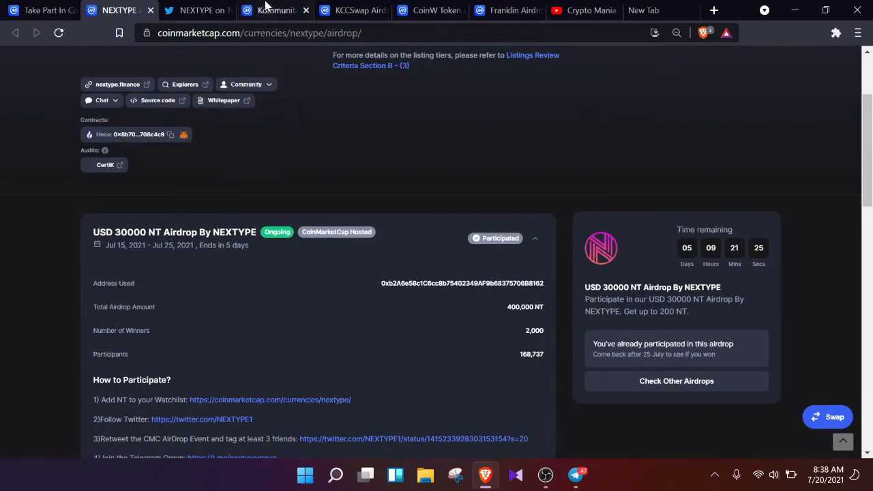
- Review the KCCSwap, CoinW and Franklin airdrop pages, then show the ongoing airdrops list
{"action": "left_click", "coordinate": [352, 11]}
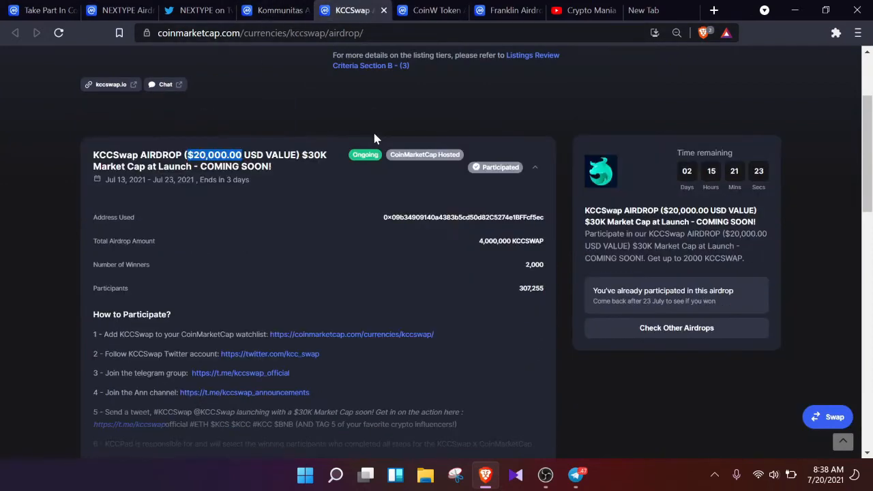
{"action": "left_click", "coordinate": [430, 11]}
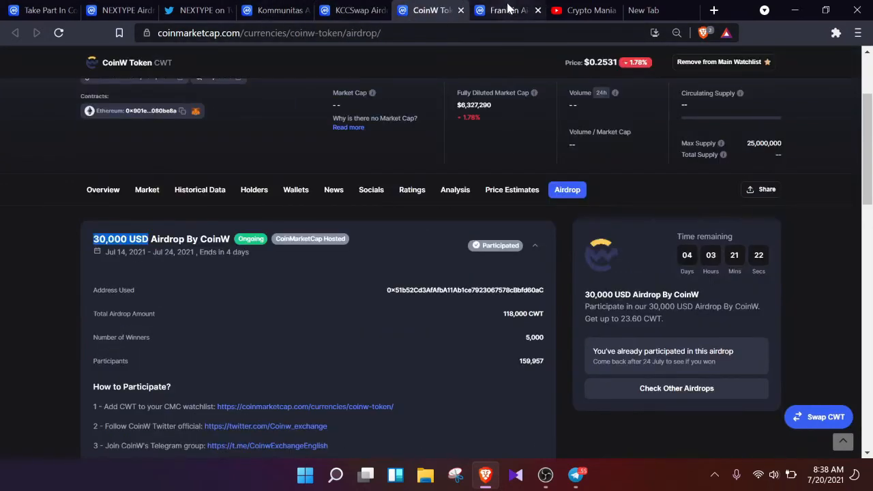
{"action": "left_click", "coordinate": [505, 10]}
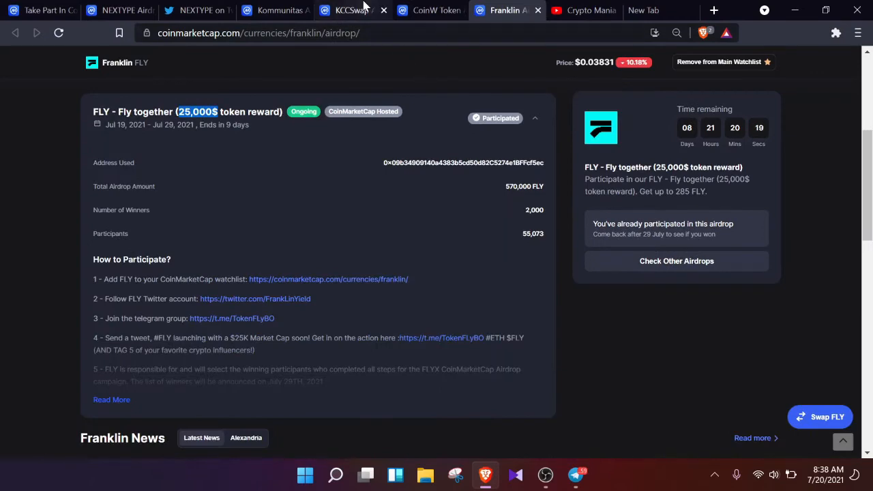
{"action": "left_click", "coordinate": [352, 11]}
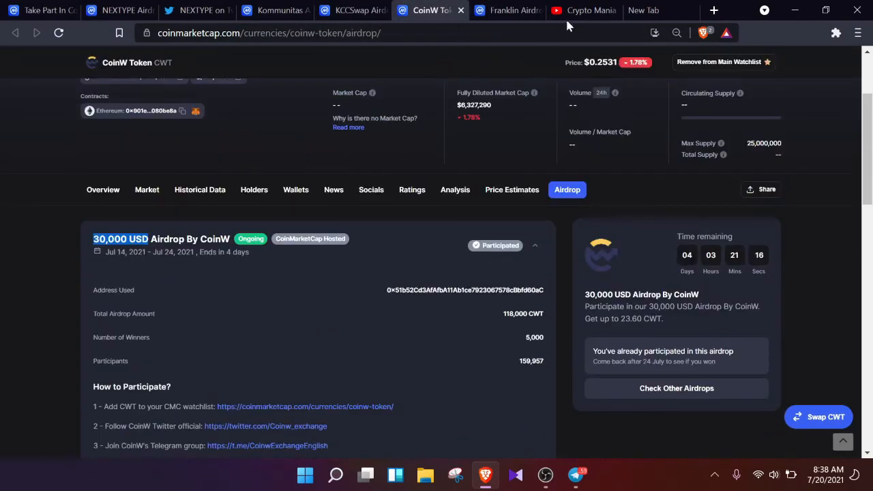
{"action": "left_click", "coordinate": [507, 11]}
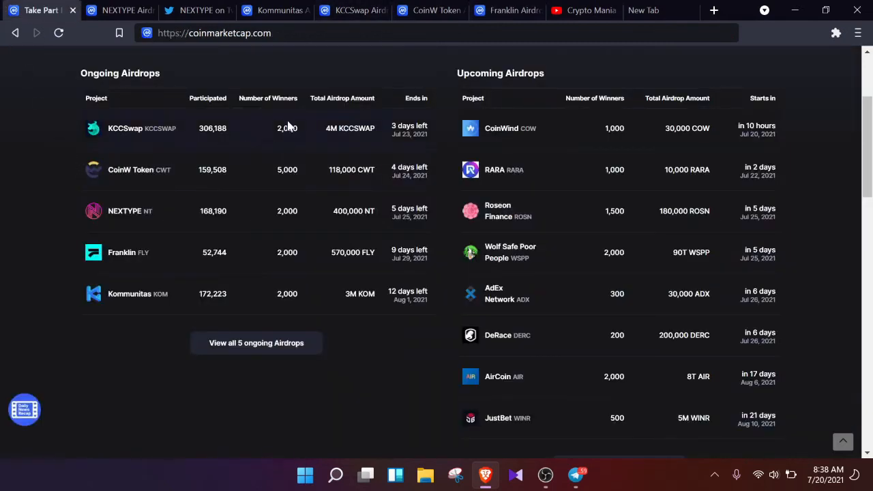
{"action": "mouse_move", "coordinate": [285, 265]}
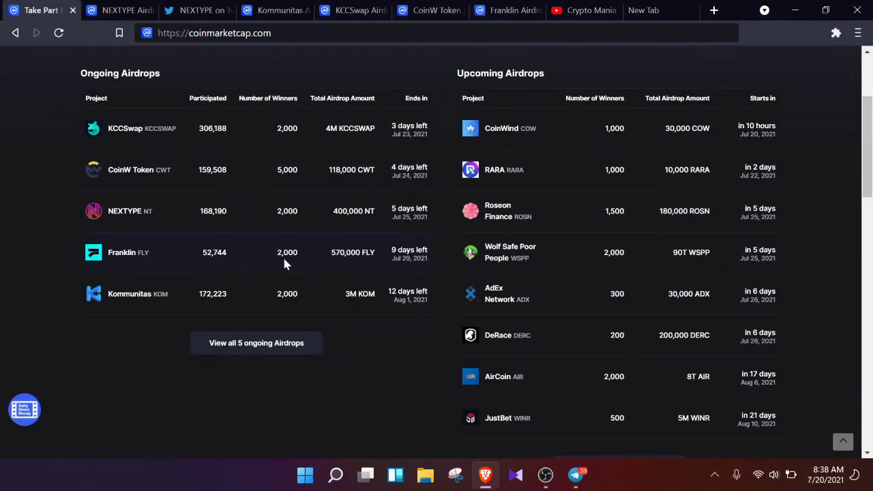
{"action": "mouse_move", "coordinate": [5, 311]}
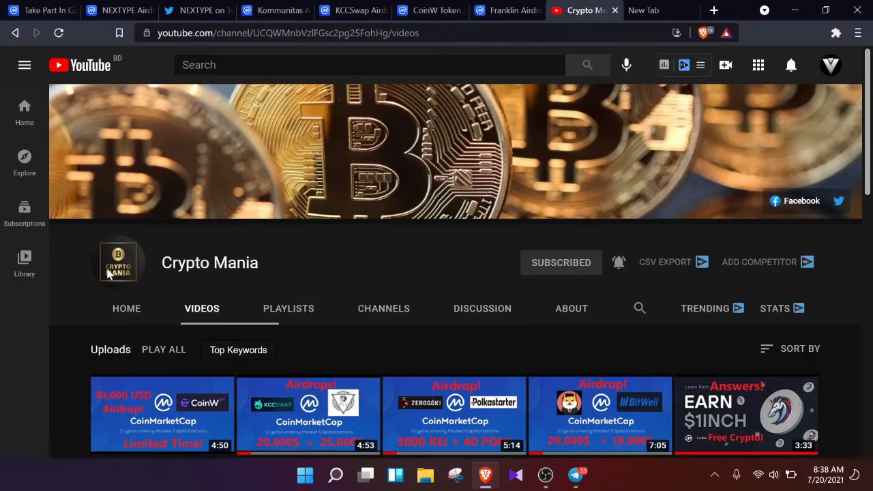
- Scroll through the Crypto Mania channel's videos and go to its Playlists
{"action": "scroll", "scroll_direction": "down", "scroll_amount": 3}
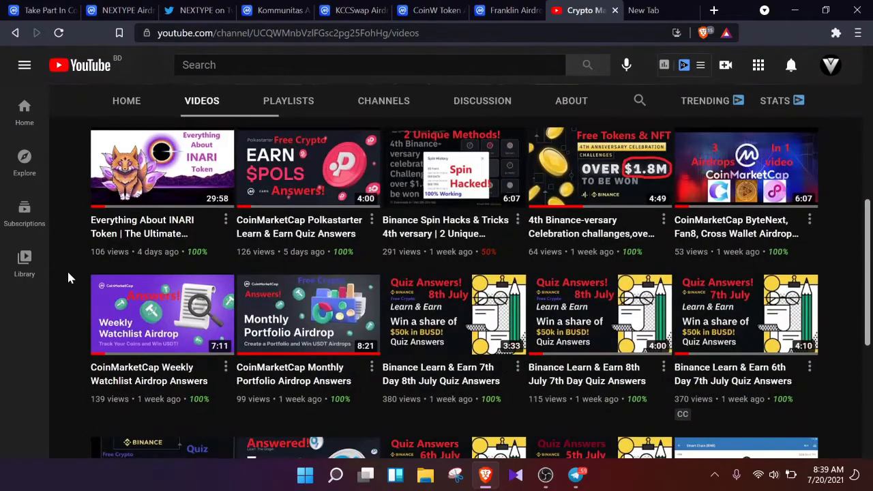
{"action": "scroll", "scroll_direction": "up", "scroll_amount": 3}
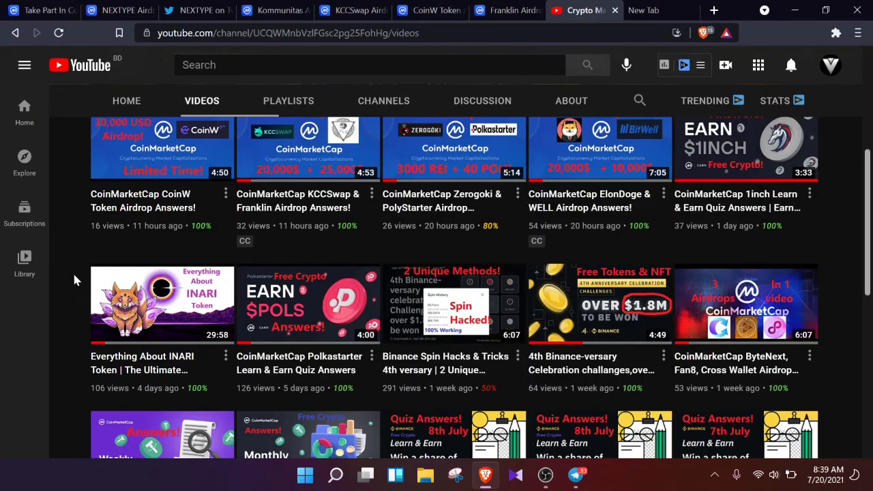
{"action": "mouse_move", "coordinate": [76, 305]}
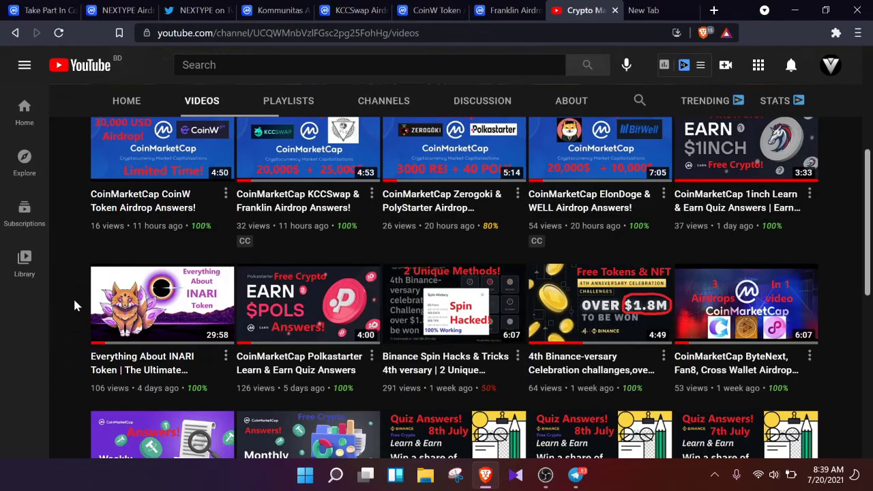
{"action": "scroll", "scroll_direction": "down", "scroll_amount": 3}
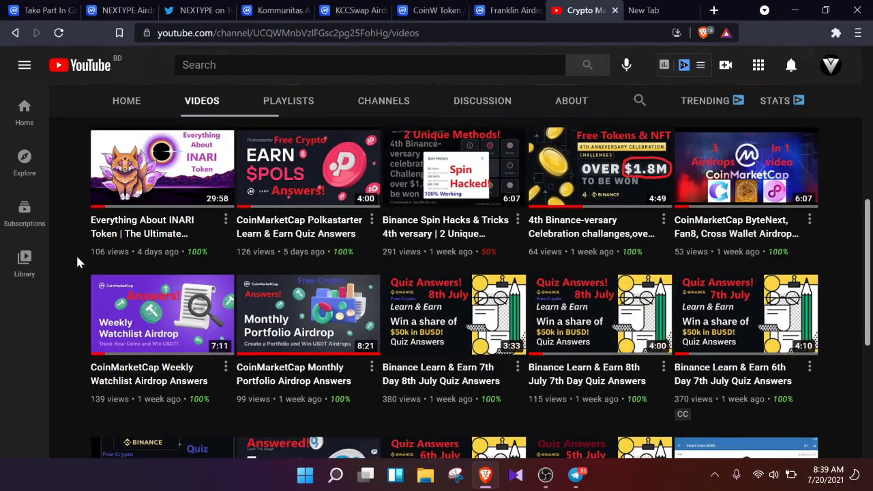
{"action": "left_click", "coordinate": [289, 101]}
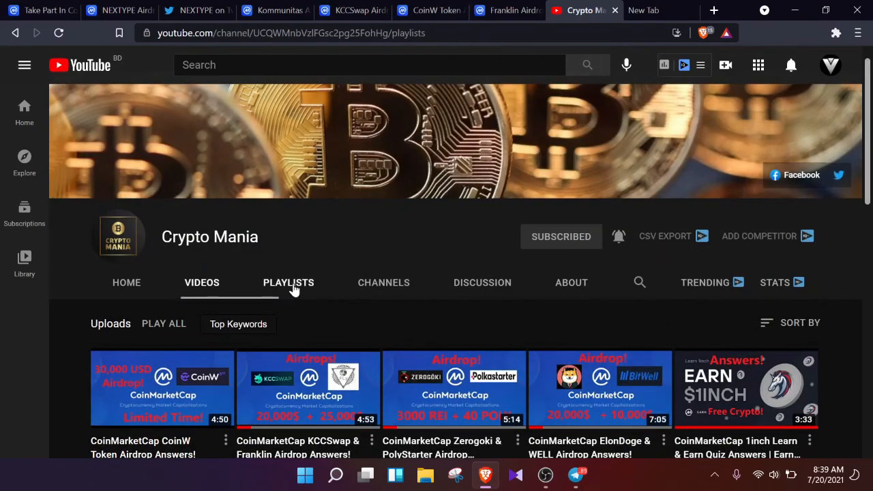
- Show the Crypto Mania channel's Playlists, including the CoinMarketCap Airdrops playlist of seven videos
{"action": "left_click", "coordinate": [289, 282]}
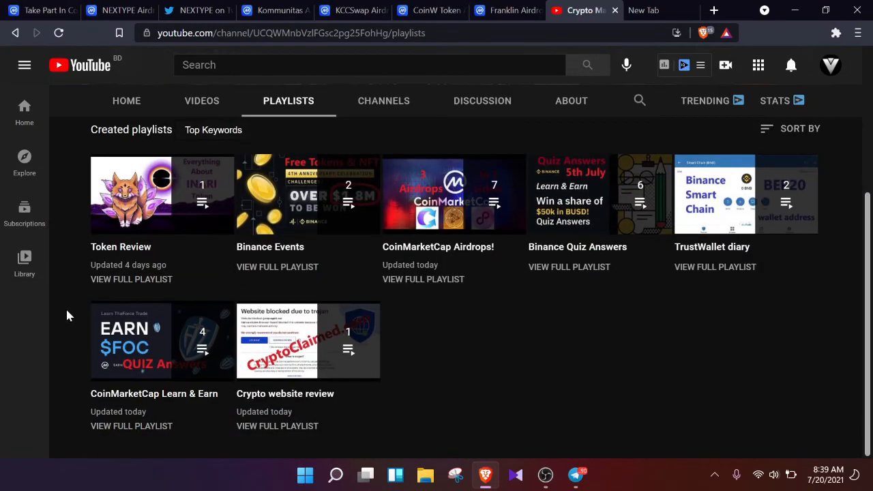
{"action": "mouse_move", "coordinate": [558, 377]}
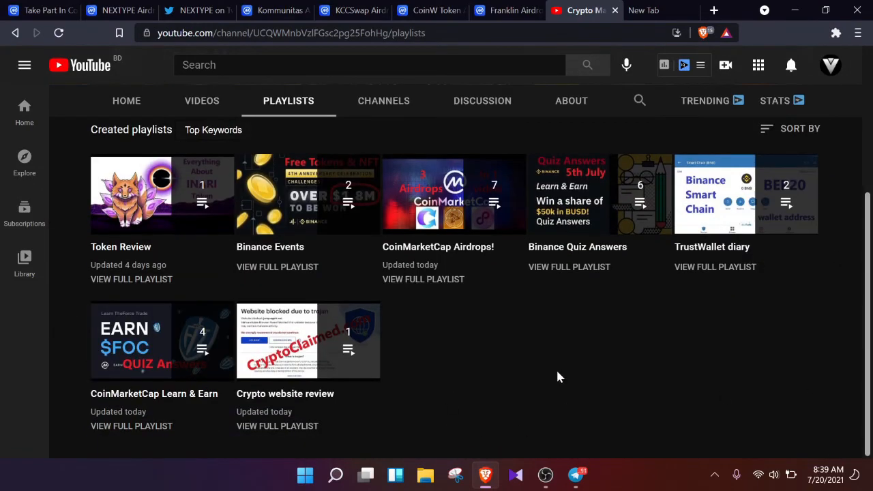
{"action": "mouse_move", "coordinate": [453, 193]}
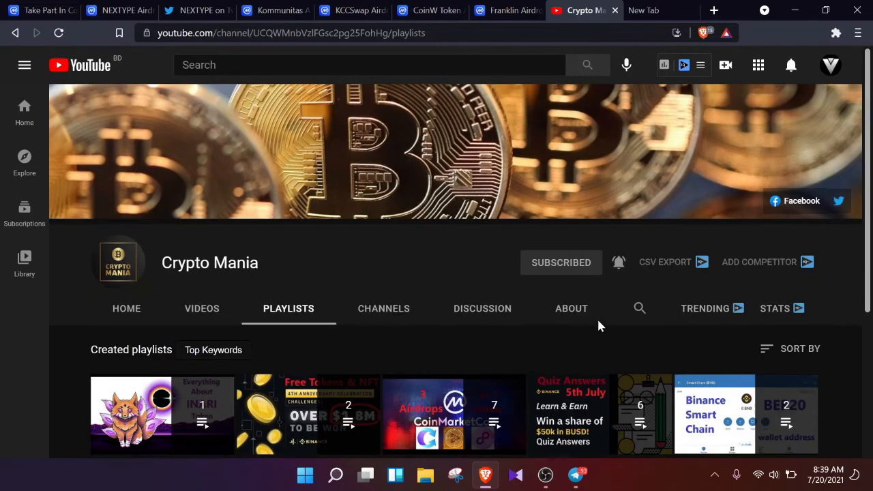
{"action": "mouse_move", "coordinate": [450, 238]}
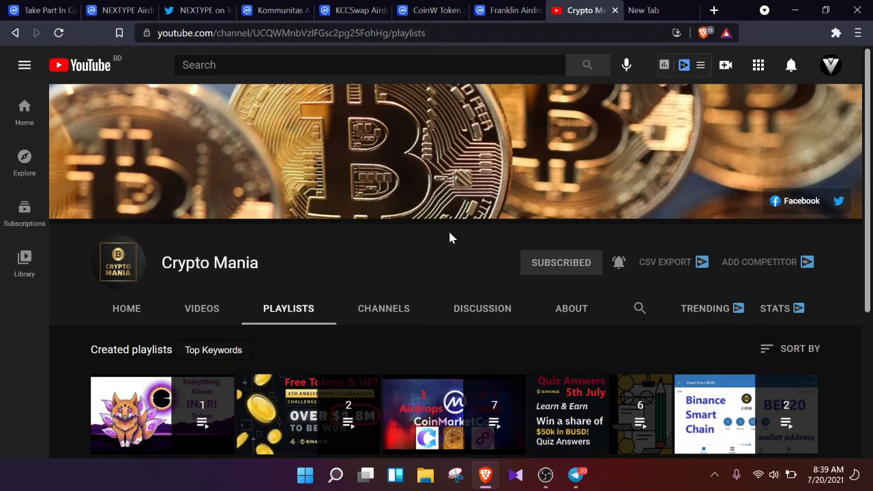
{"action": "mouse_move", "coordinate": [619, 262]}
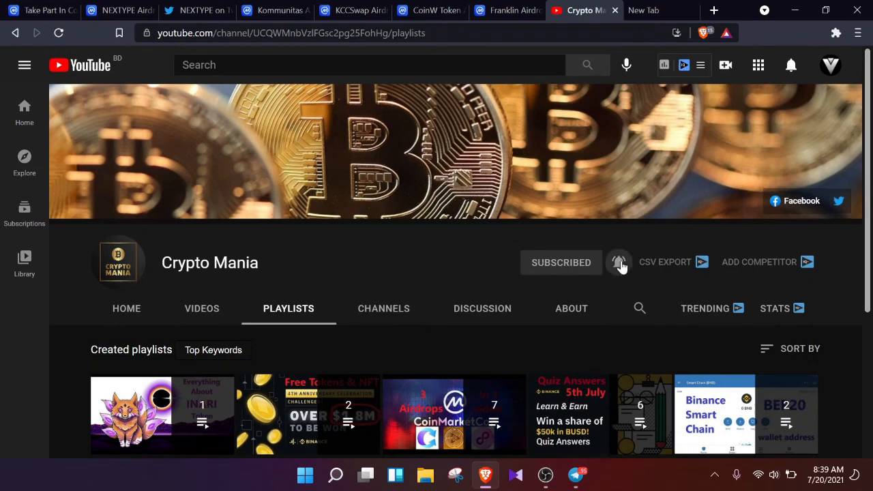
- View the channel's upload notifications from the bell, then return to the Videos list of airdrop answer uploads
{"action": "left_click", "coordinate": [619, 261]}
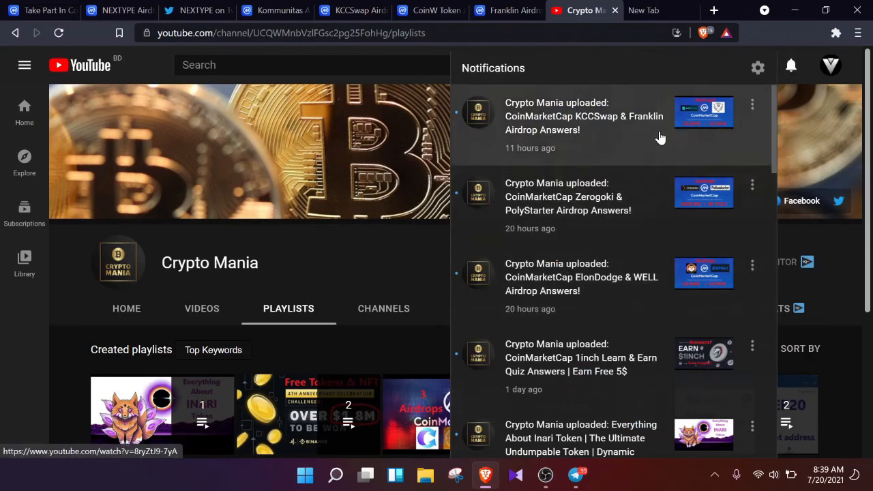
{"action": "mouse_move", "coordinate": [640, 149]}
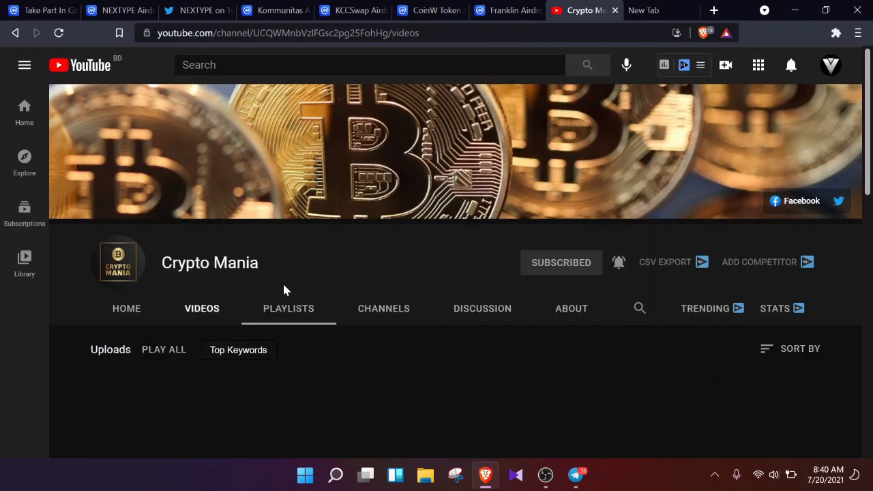
{"action": "scroll", "scroll_direction": "down", "scroll_amount": 3}
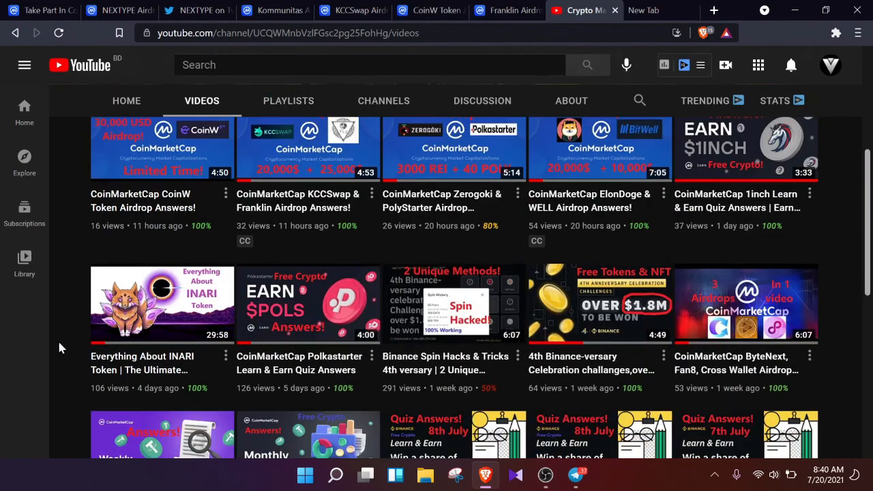